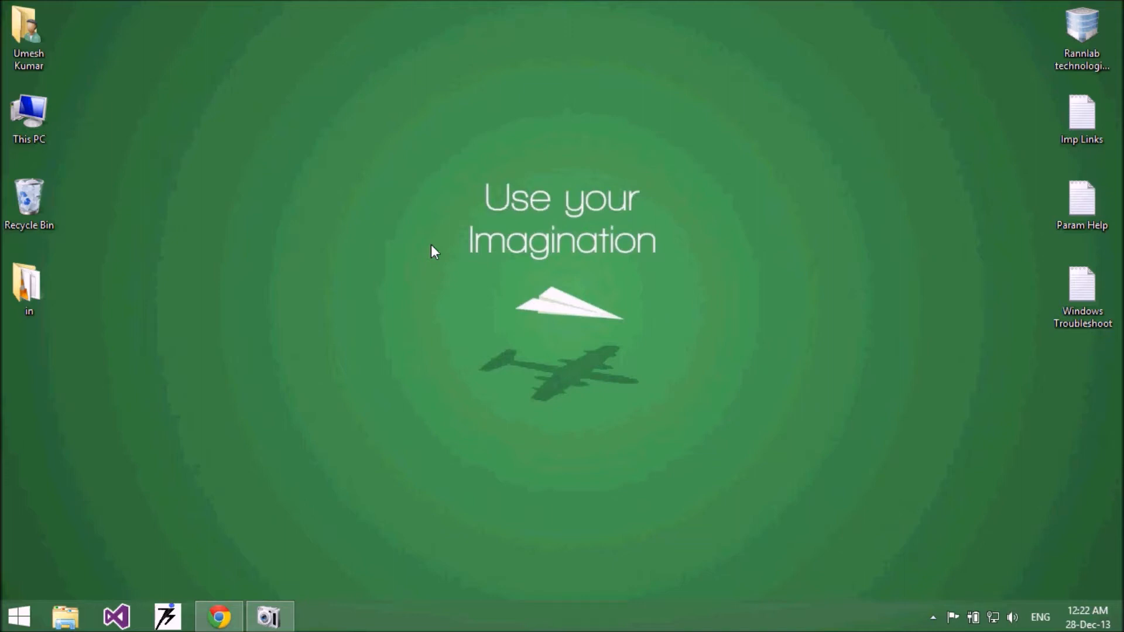
pyautogui.moveTo(6, 557)
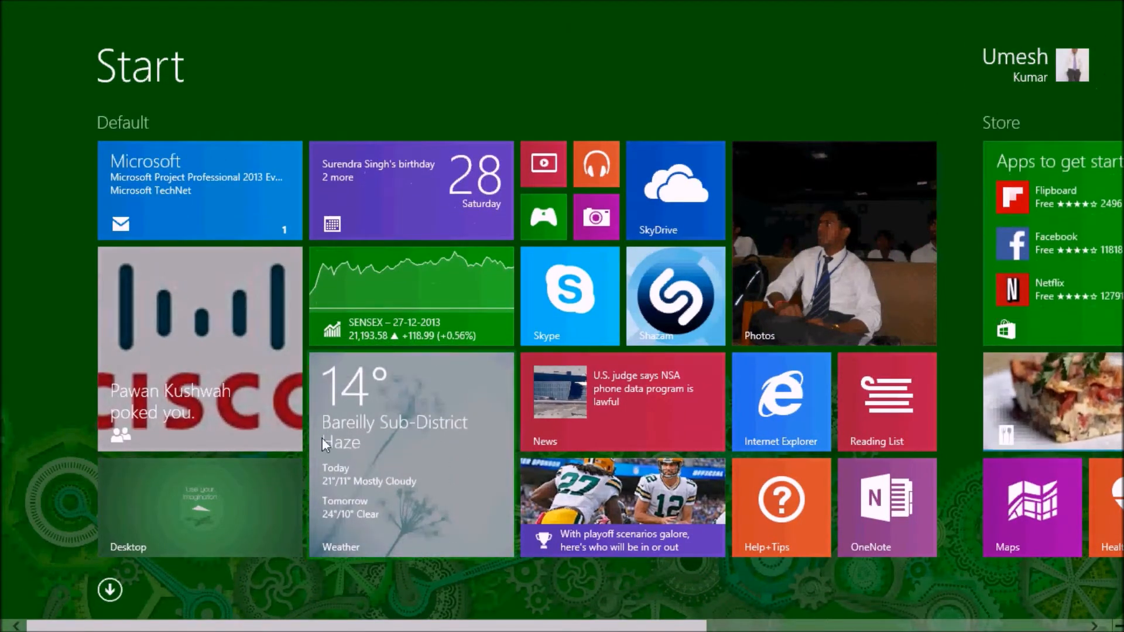
# Show the Personalize page with the current lock screen and account picture.
pyautogui.click(199, 506)
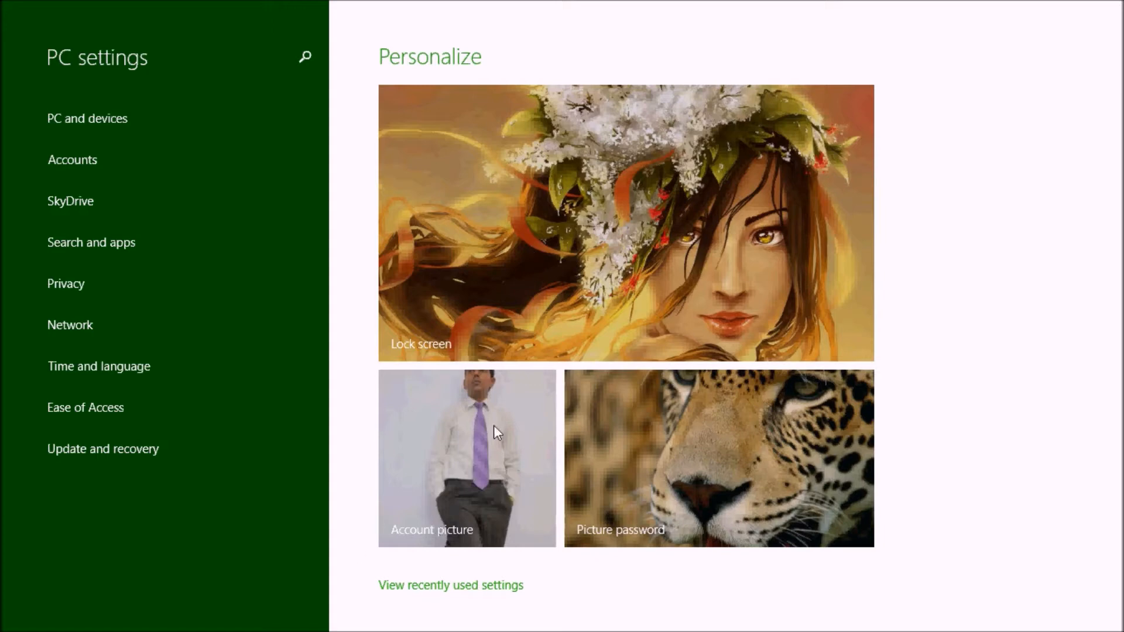
pyautogui.moveTo(438, 471)
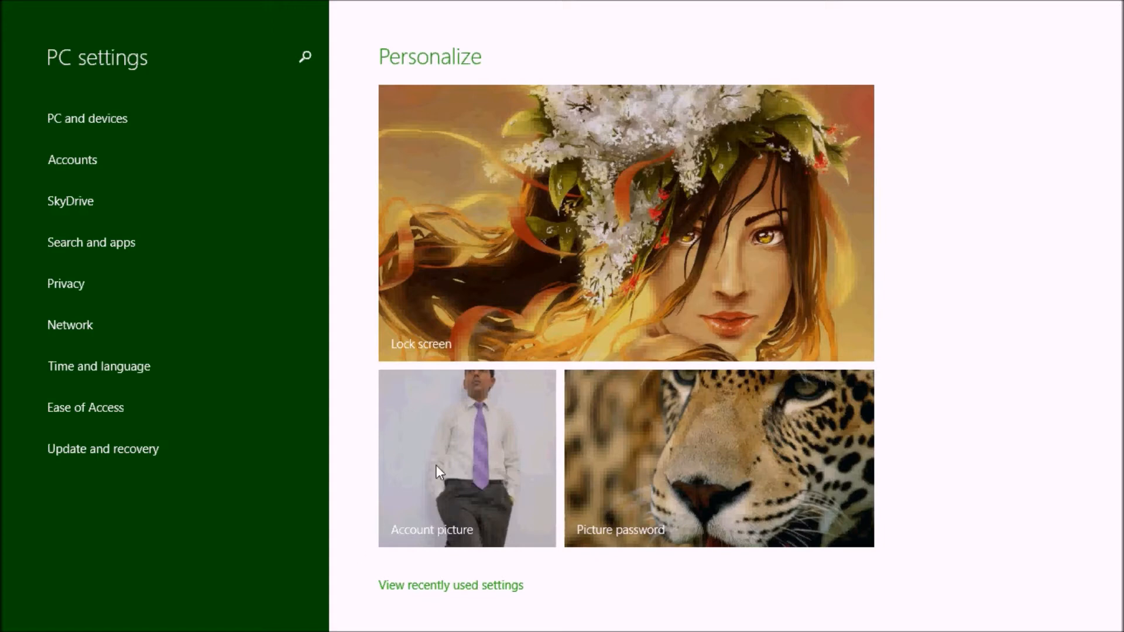
pyautogui.moveTo(612, 120)
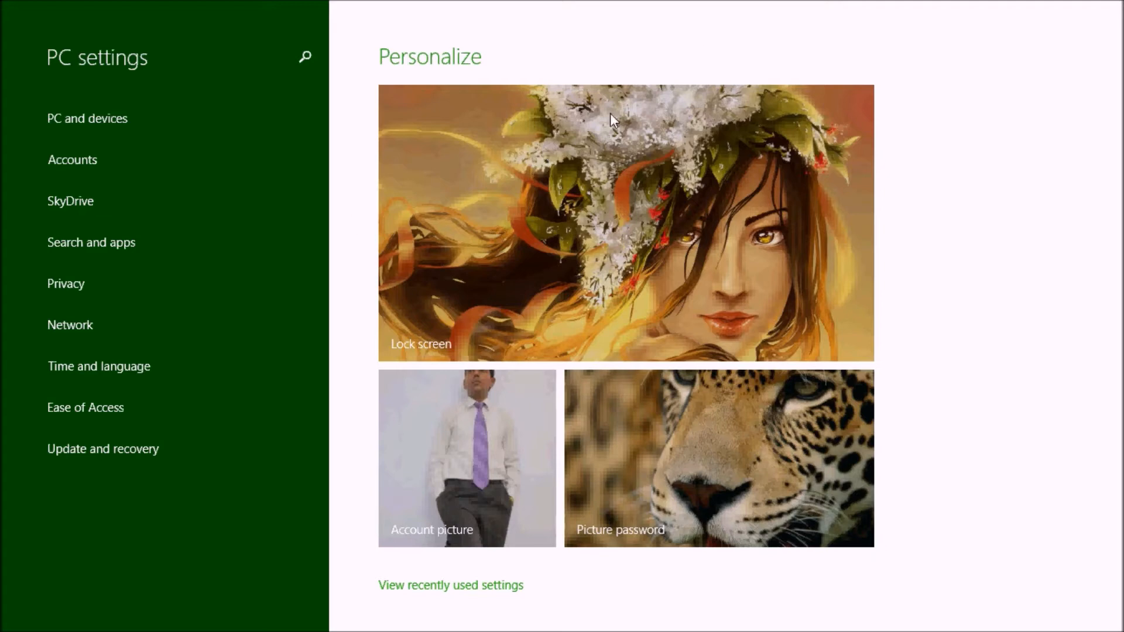
pyautogui.moveTo(445, 458)
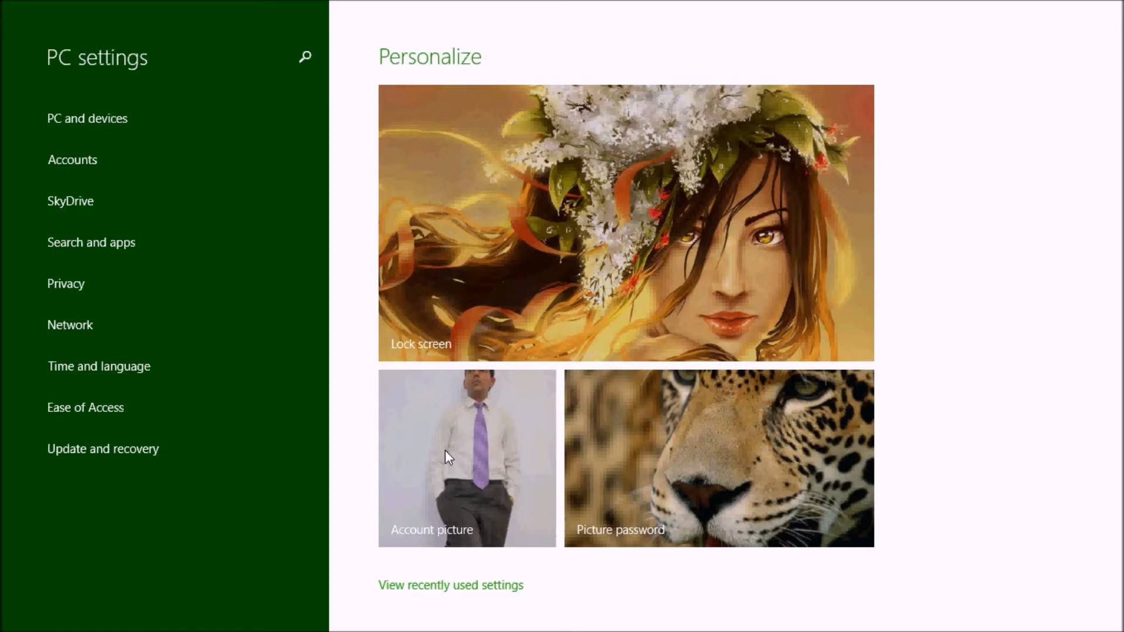
pyautogui.moveTo(745, 69)
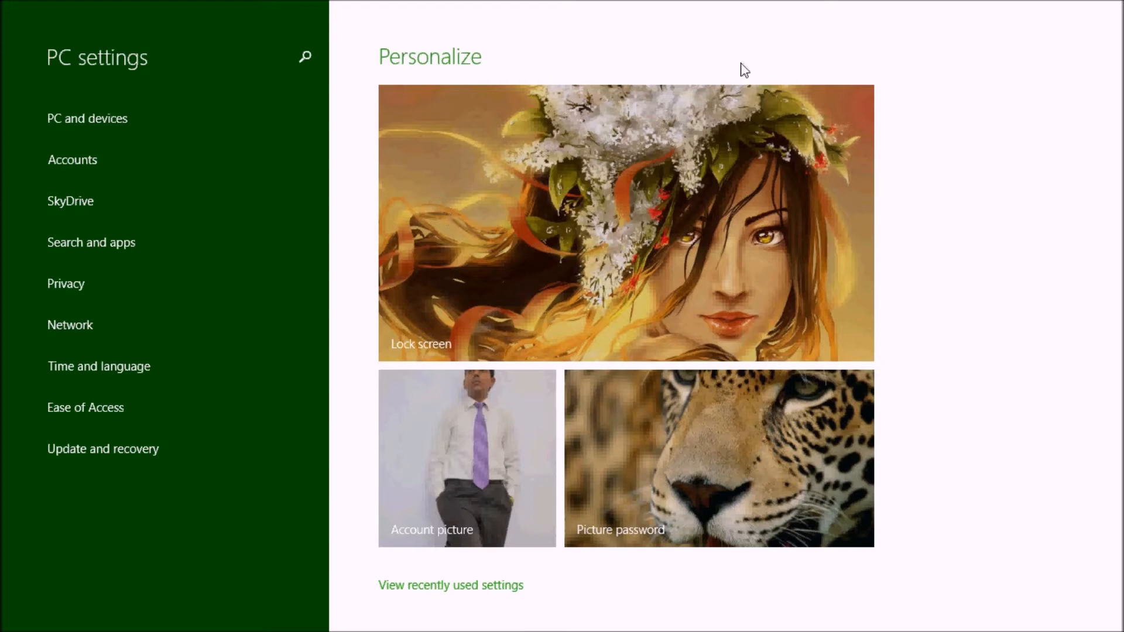
pyautogui.moveTo(290, 521)
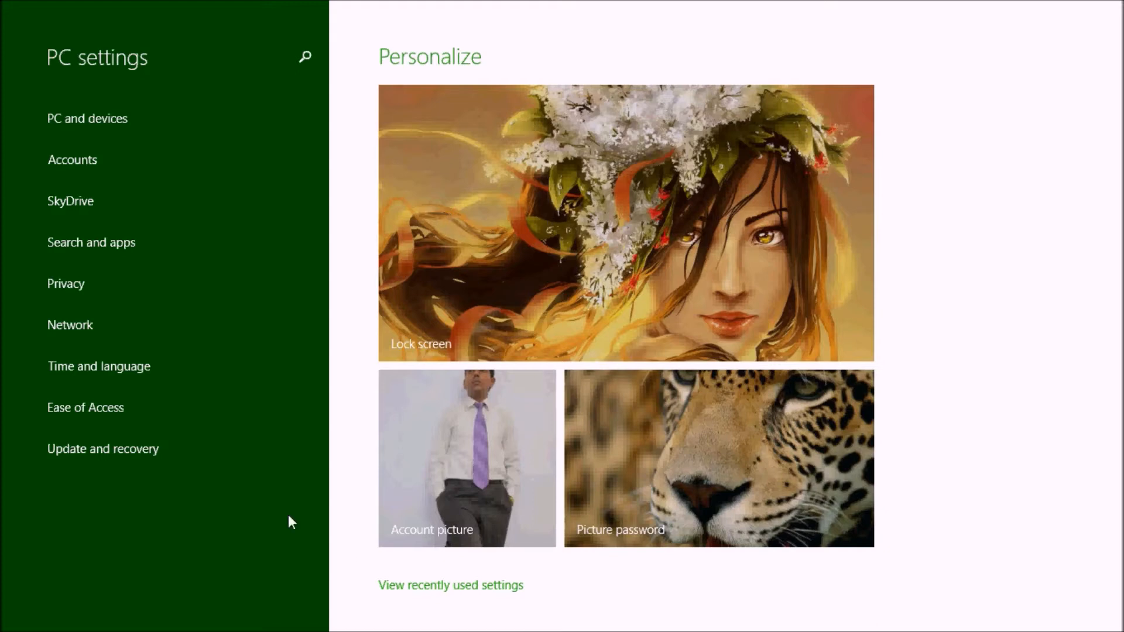
pyautogui.moveTo(378, 455)
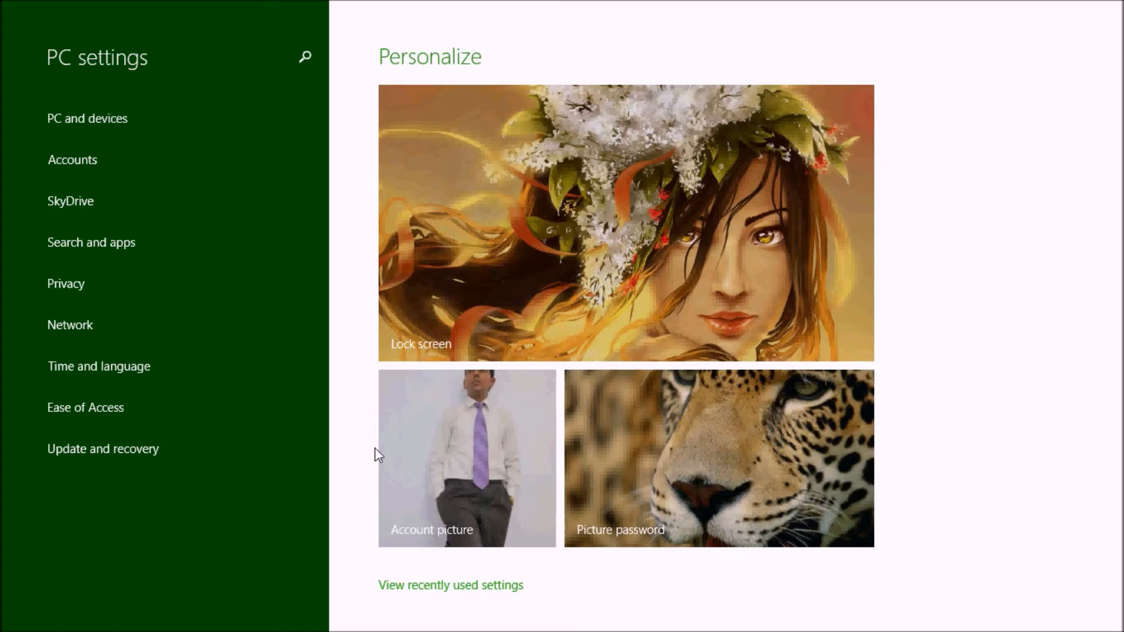
pyautogui.moveTo(362, 94)
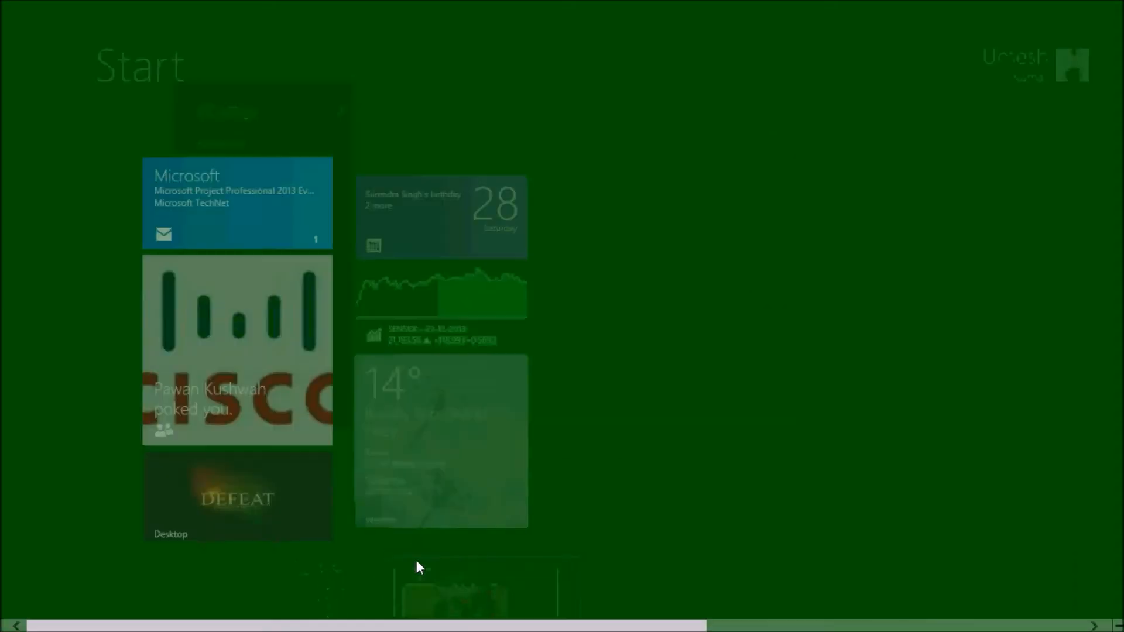
# Visit the desktop, return to Start and launch the Facebook app to its News Feed.
pyautogui.click(236, 496)
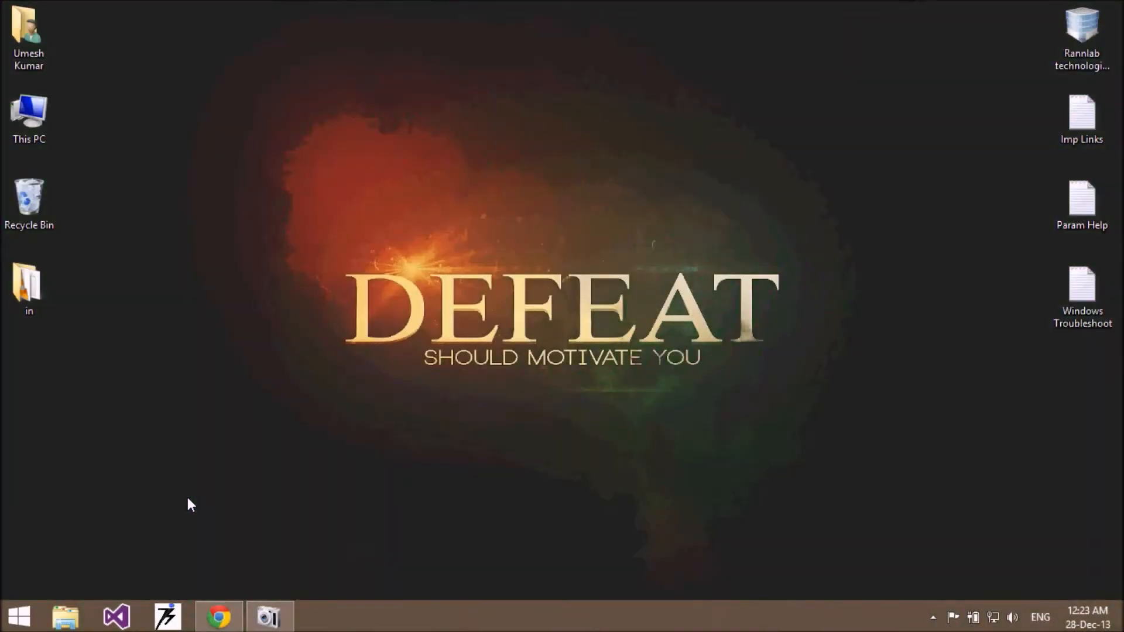
pyautogui.click(18, 617)
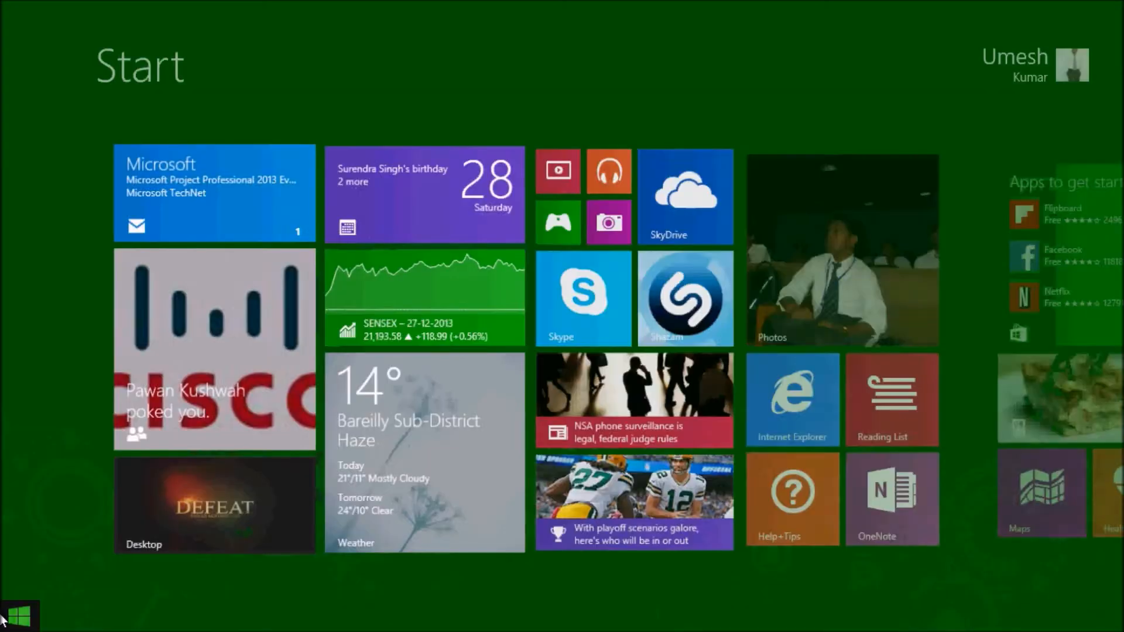
pyautogui.hscroll(3)
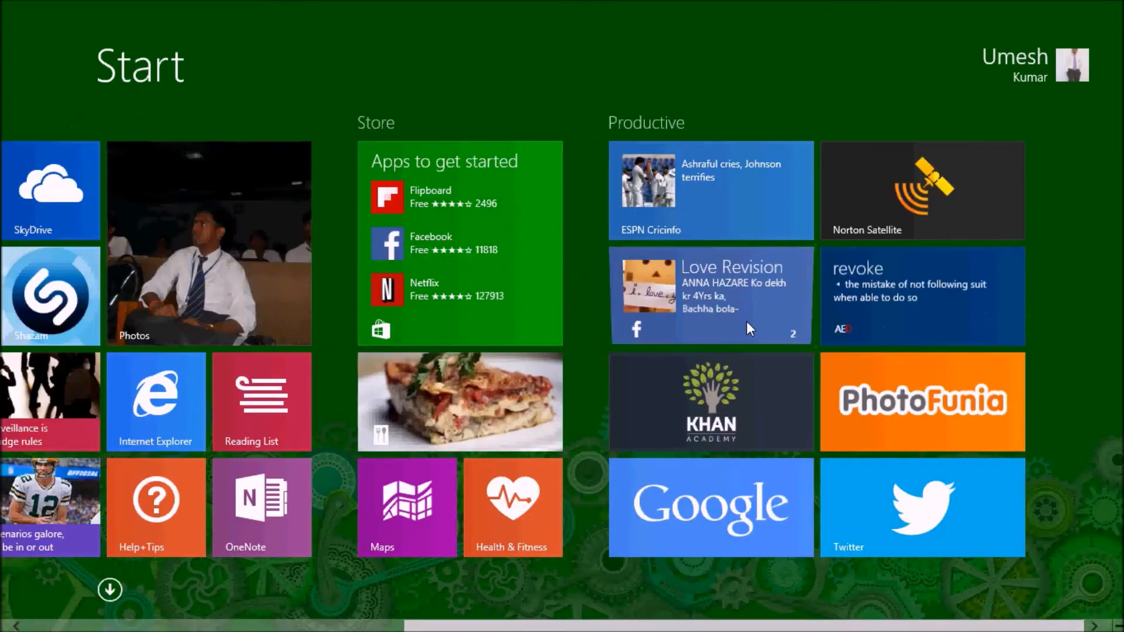
pyautogui.click(710, 295)
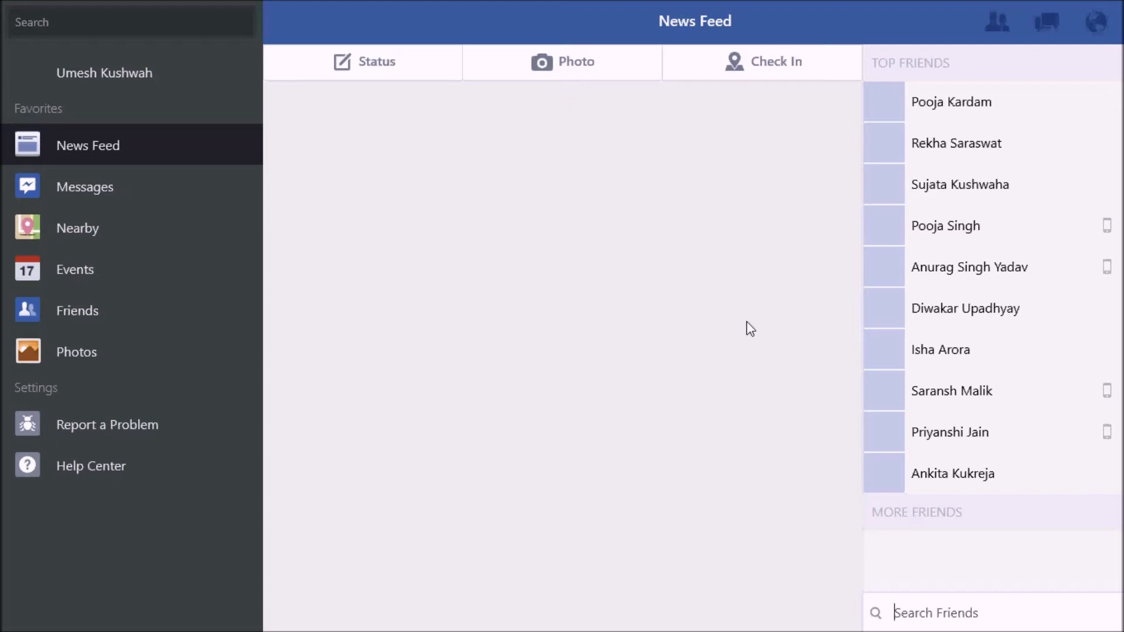
# Turn the Facebook app's Profile Sync toggle On from its Settings charm.
pyautogui.click(363, 62)
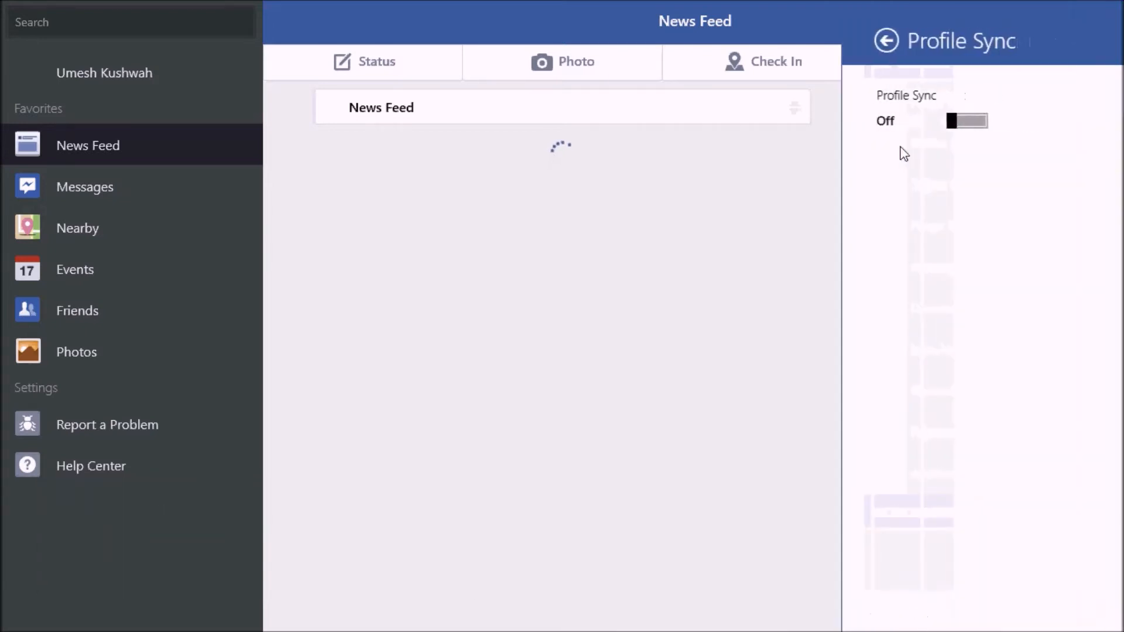
pyautogui.click(967, 121)
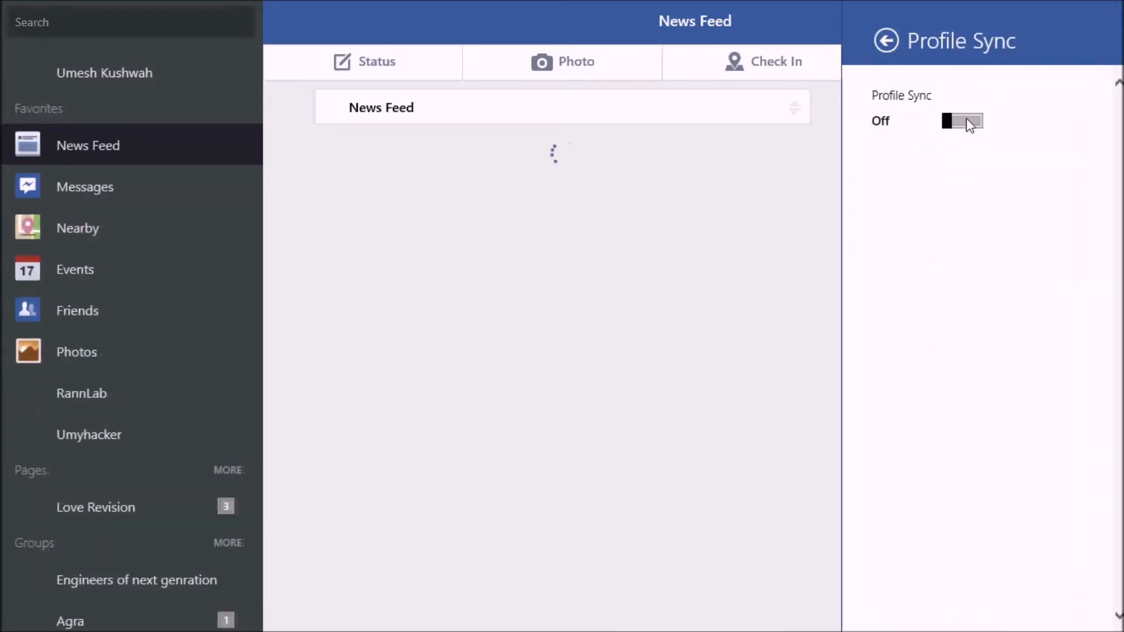
pyautogui.click(961, 121)
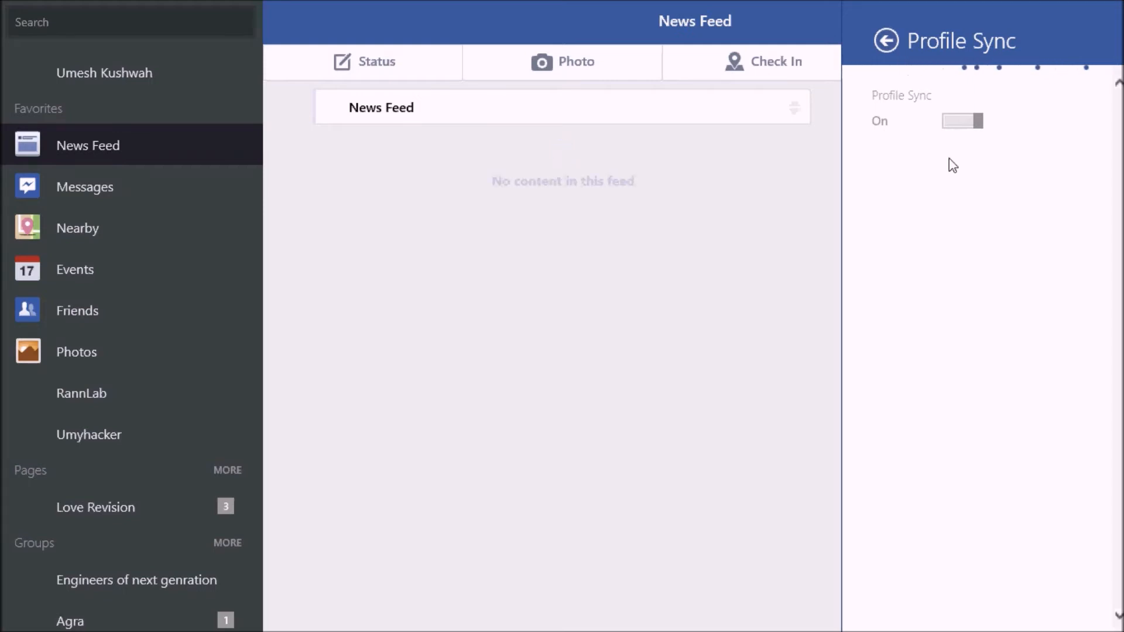
pyautogui.moveTo(1061, 128)
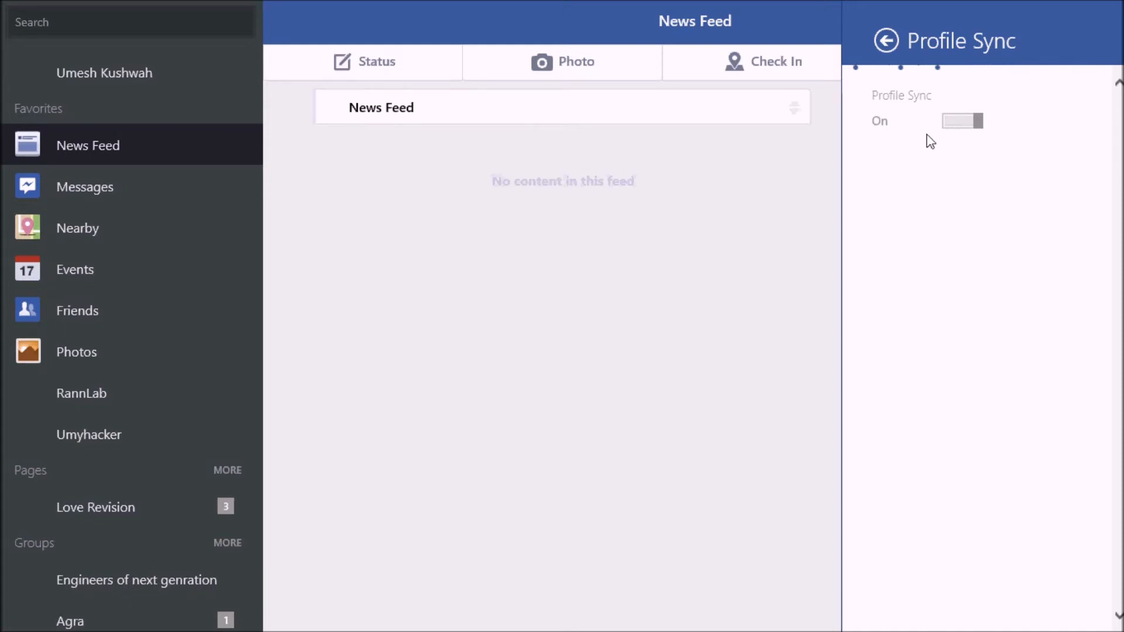
pyautogui.moveTo(763, 366)
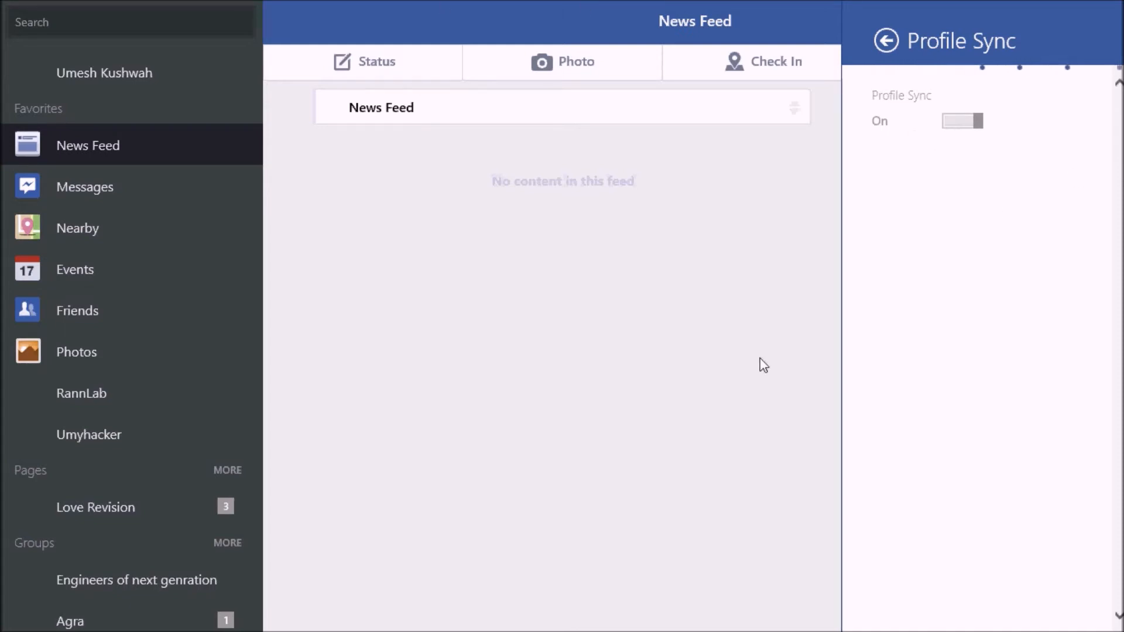
pyautogui.moveTo(358, 436)
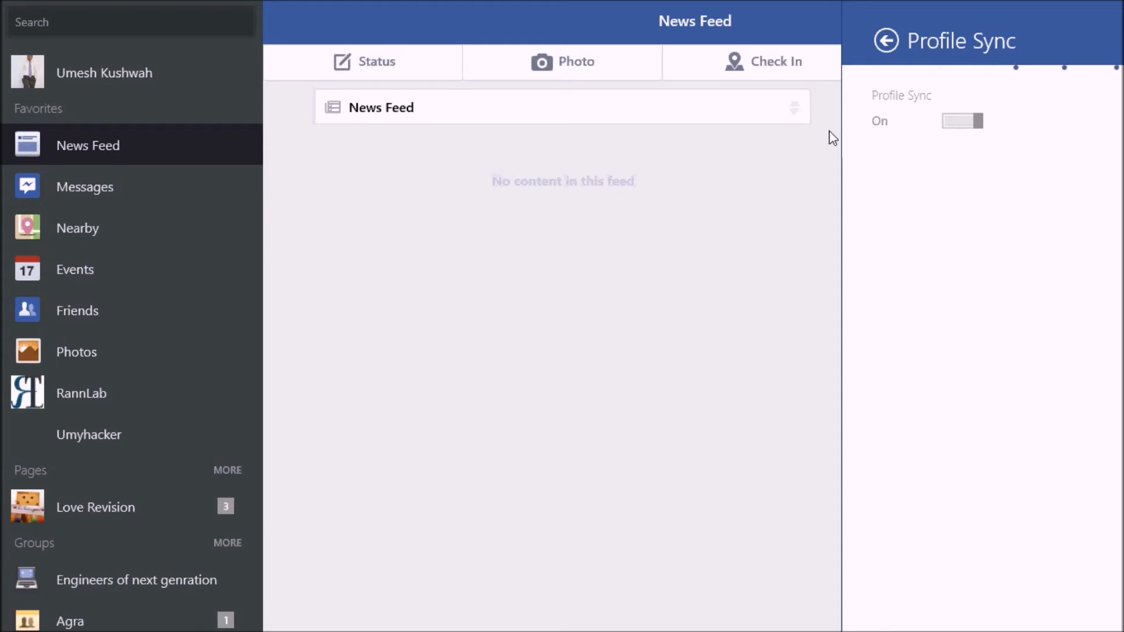
pyautogui.click(961, 120)
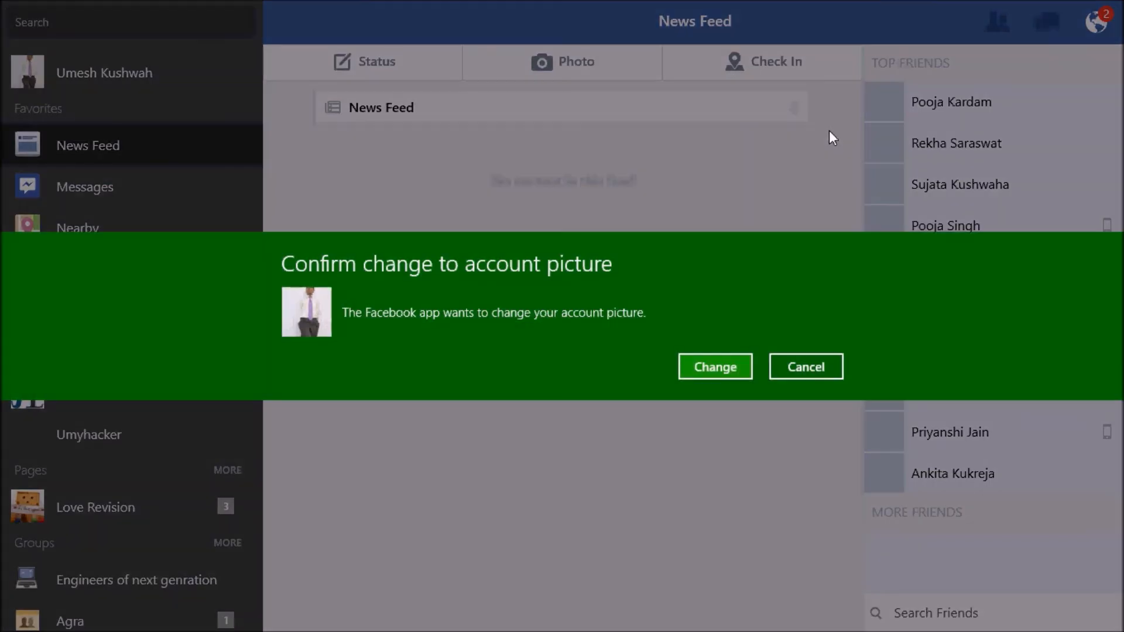
# Choose Change so the Facebook profile picture becomes the Windows account picture.
pyautogui.click(714, 366)
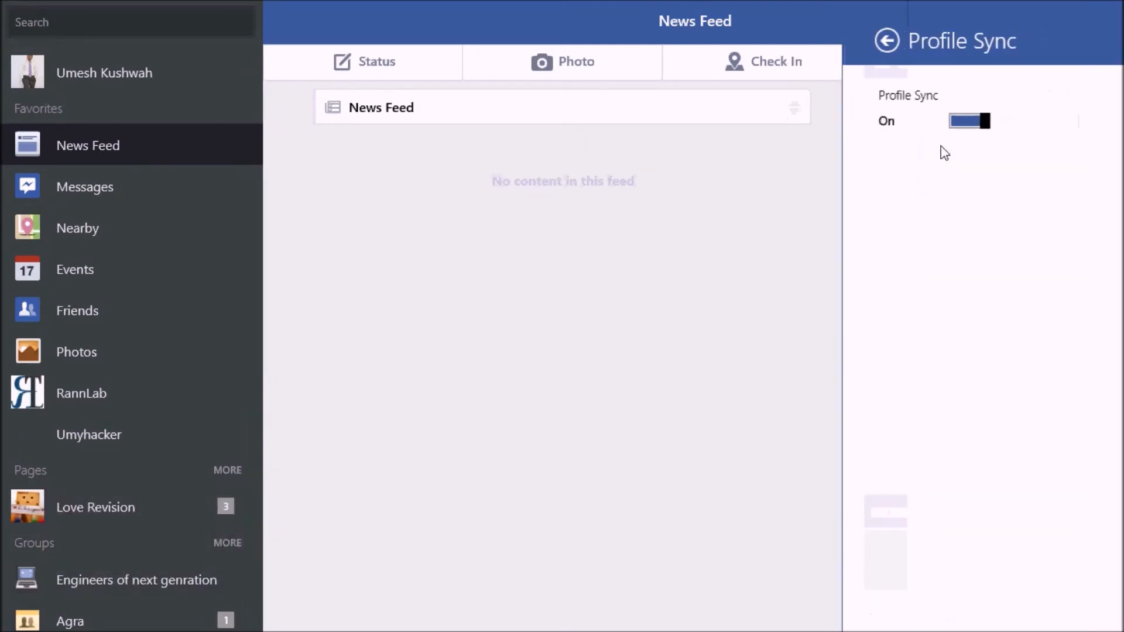
# Show the Lock screen preview now using the Facebook cover photo and profile picture.
pyautogui.click(886, 40)
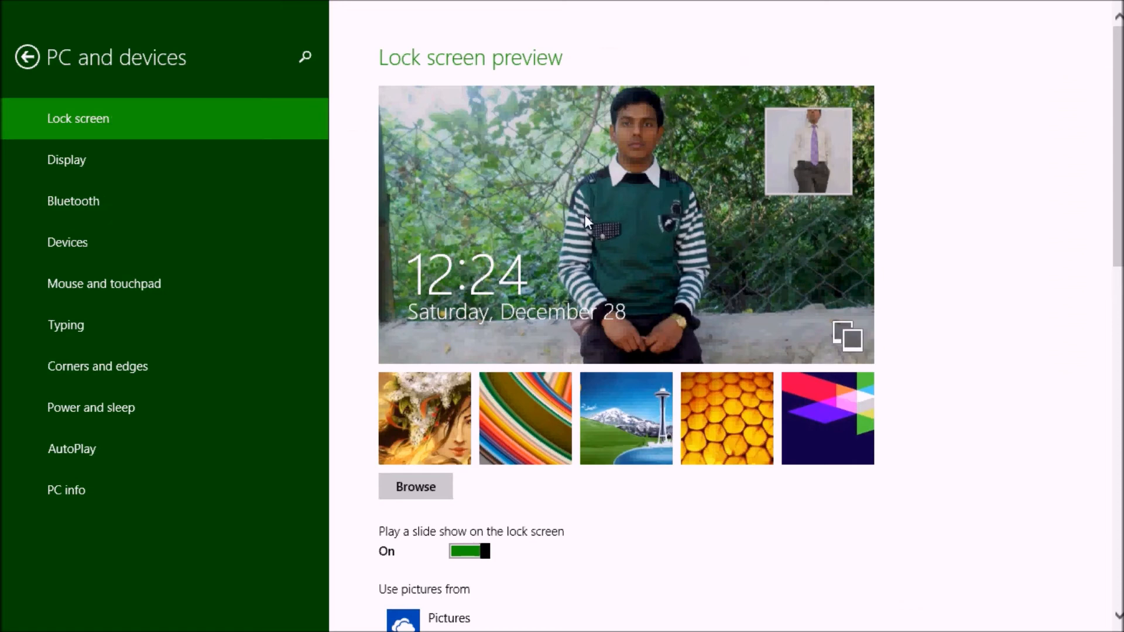
pyautogui.moveTo(536, 138)
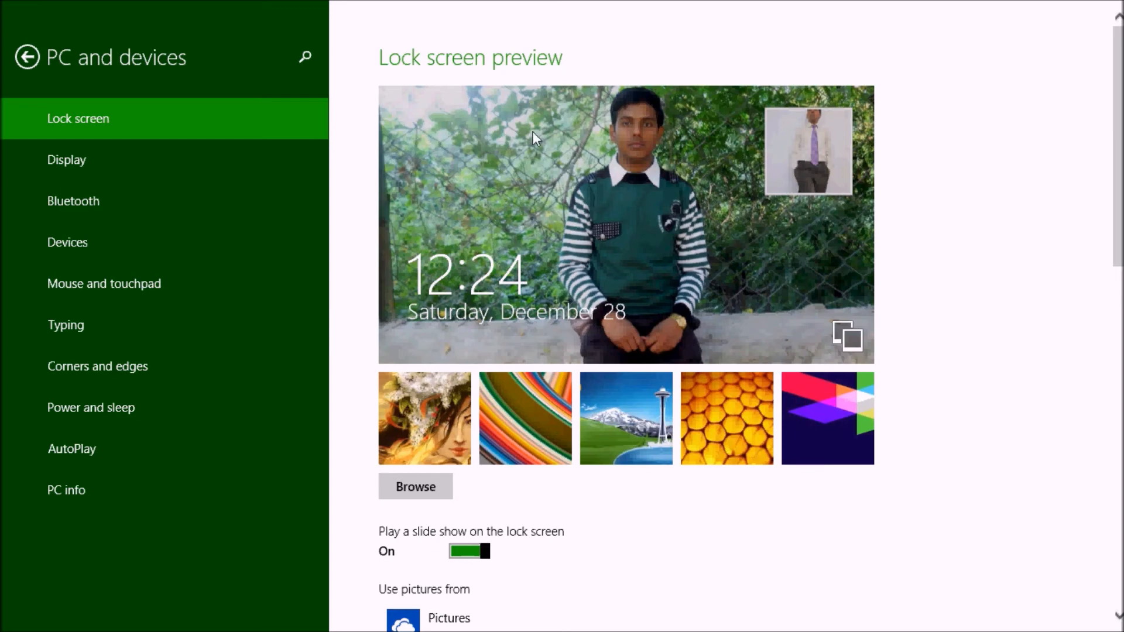
pyautogui.moveTo(403, 253)
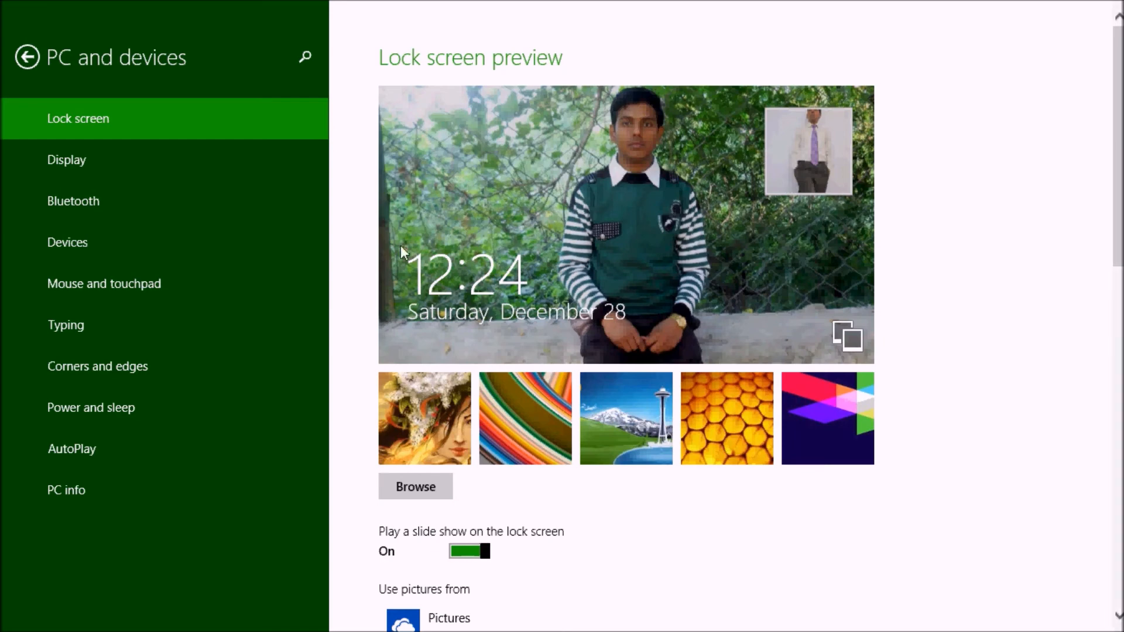
pyautogui.moveTo(703, 21)
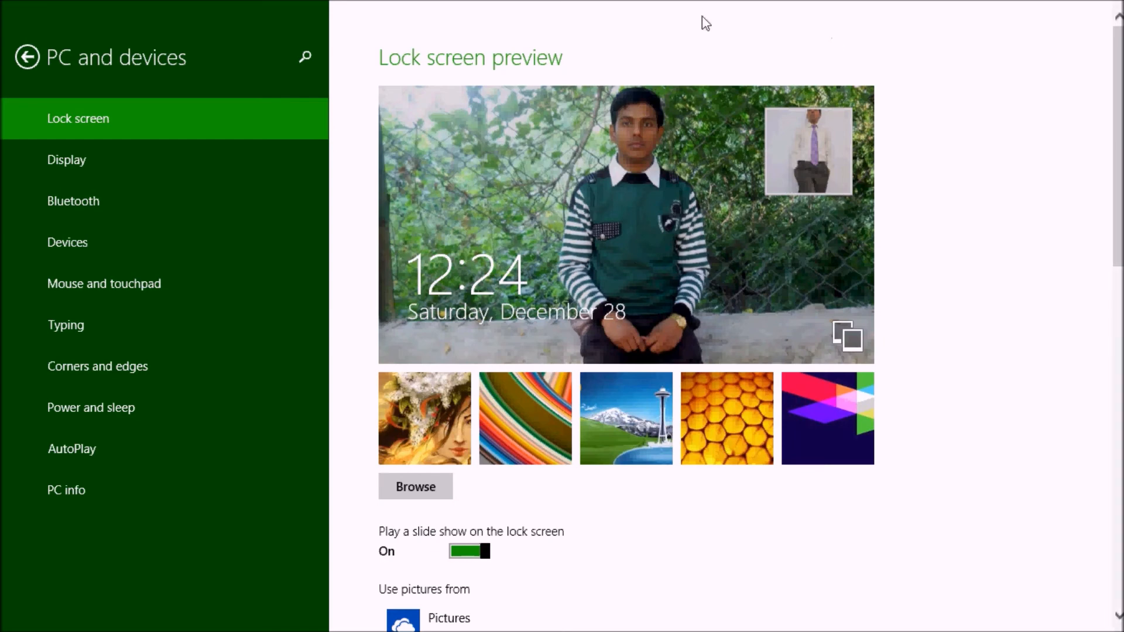
pyautogui.moveTo(506, 242)
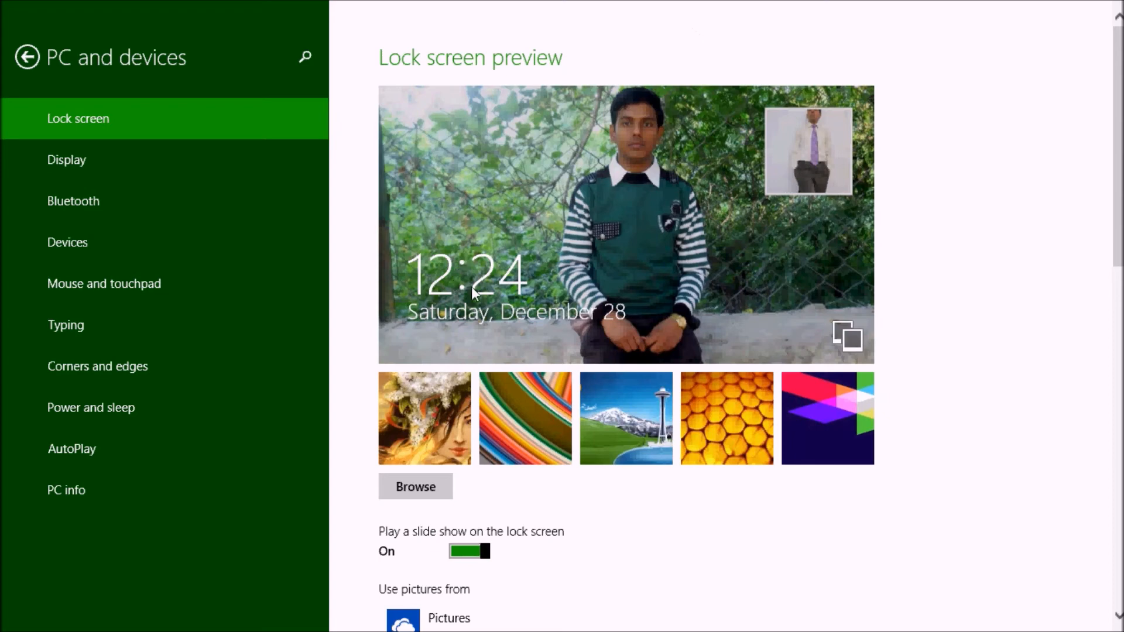
pyautogui.moveTo(518, 309)
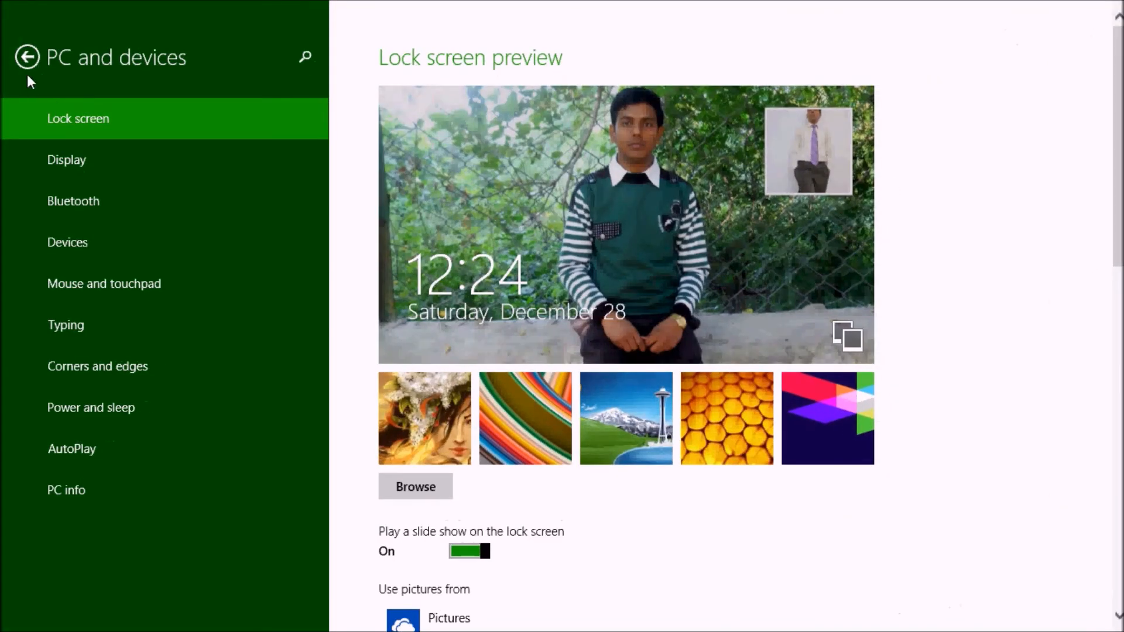
# Return to the Personalize overview showing the Facebook picture as account picture.
pyautogui.click(27, 58)
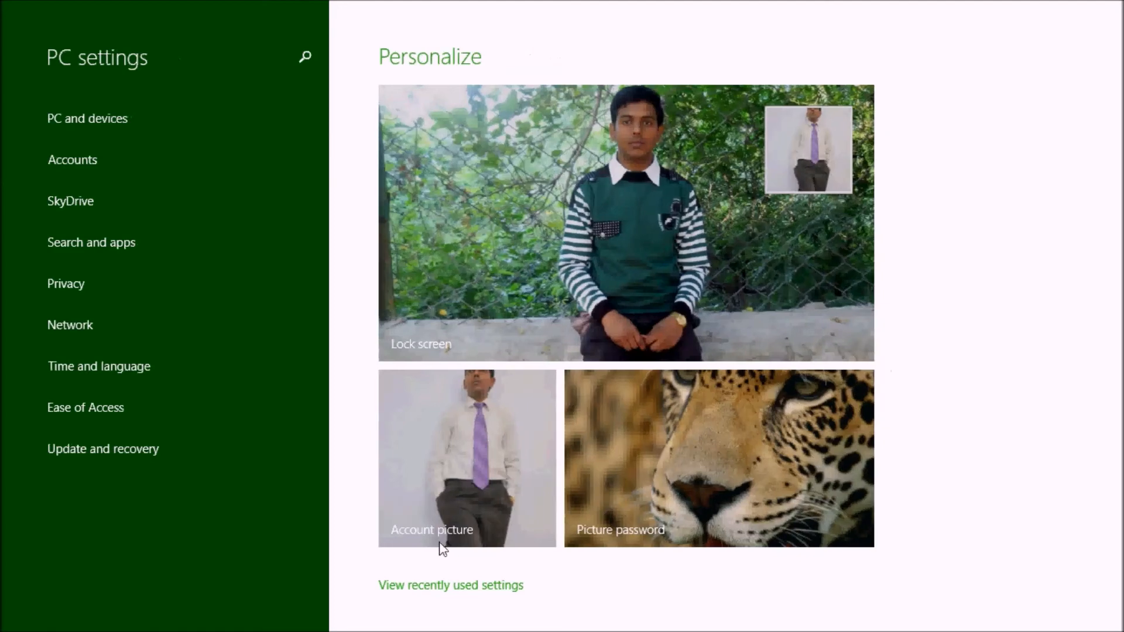
pyautogui.moveTo(393, 442)
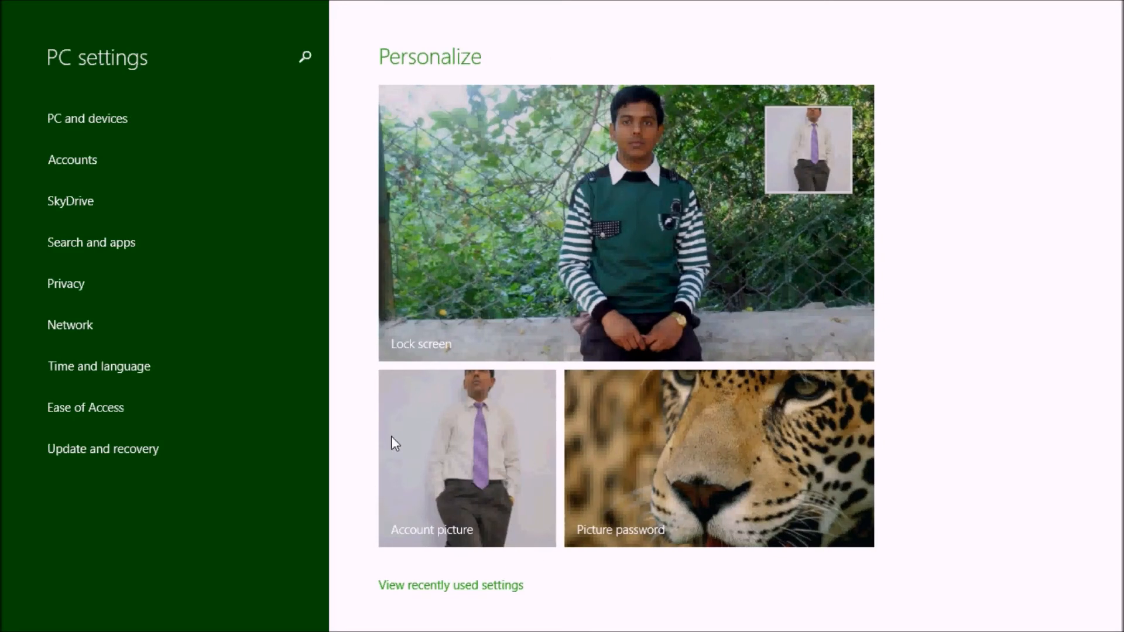
pyautogui.moveTo(407, 423)
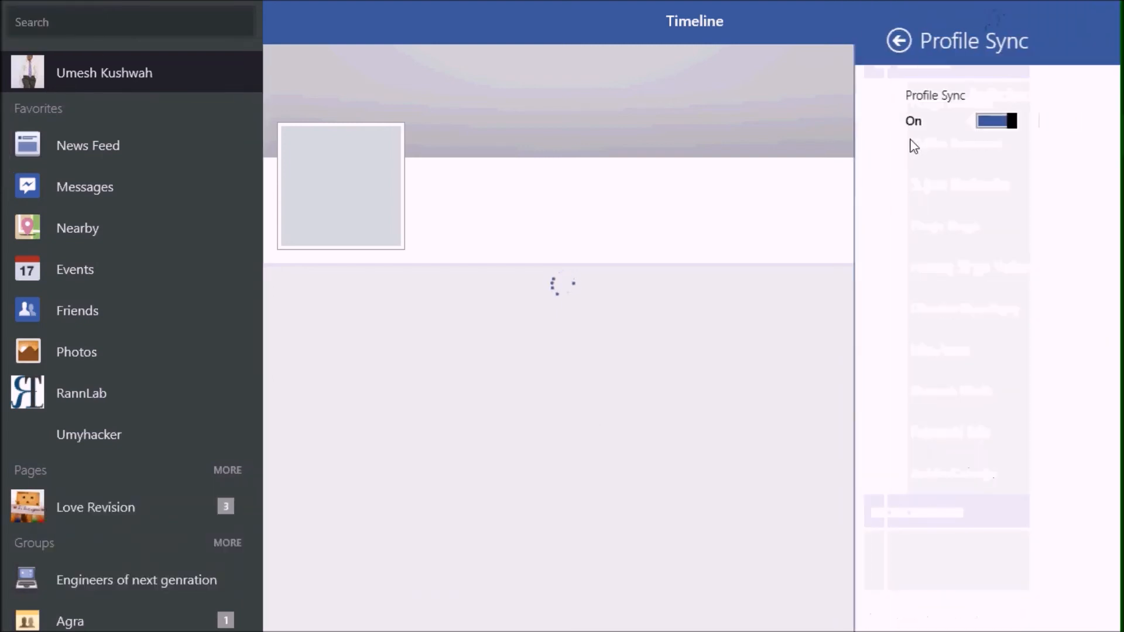
# Leave Facebook for the Start screen and land on the Windows desktop.
pyautogui.click(995, 121)
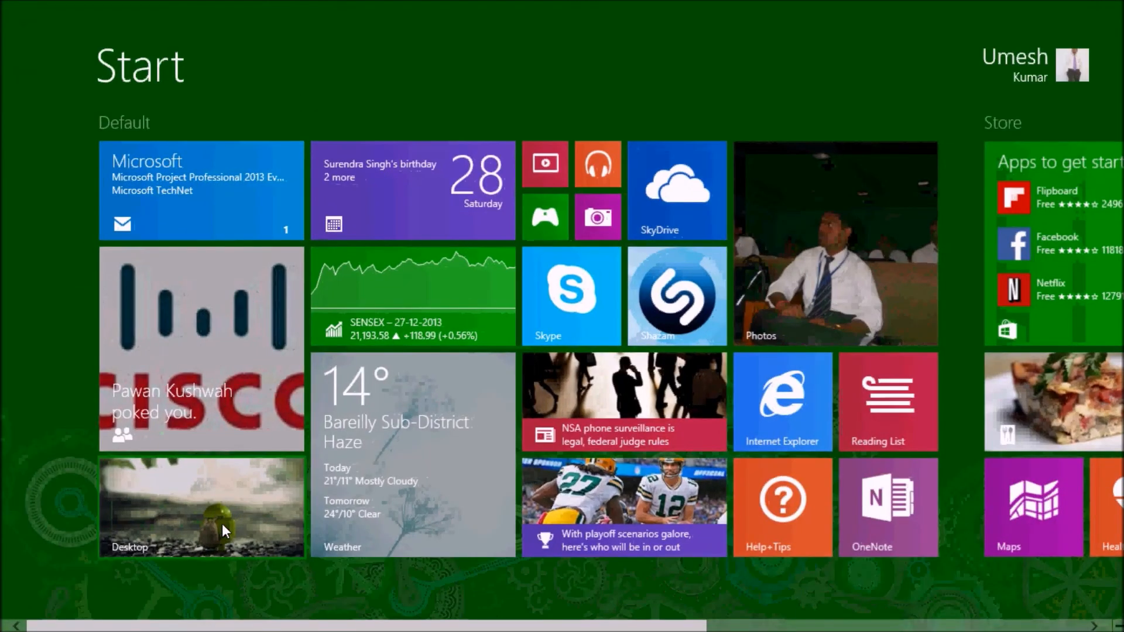
pyautogui.click(201, 506)
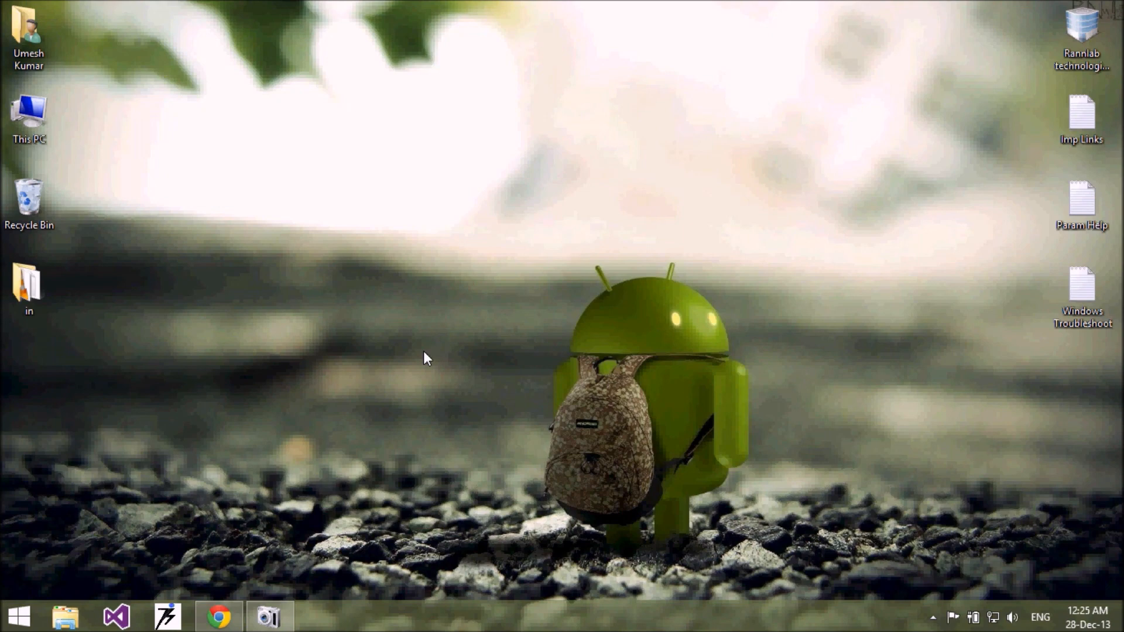